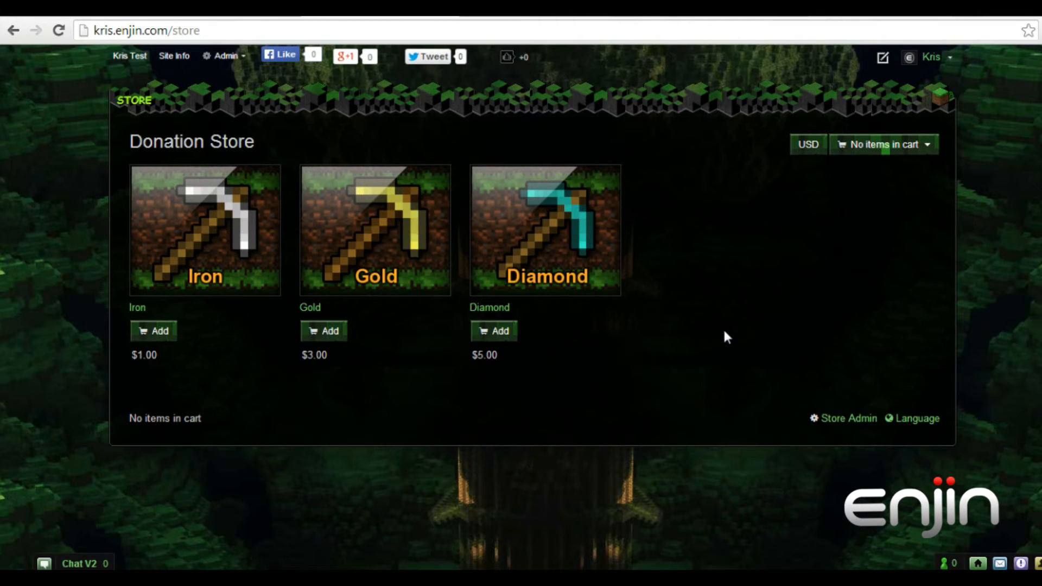
# Step: Go from the Donation Store storefront to the Store Admin settings
pyautogui.click(848, 418)
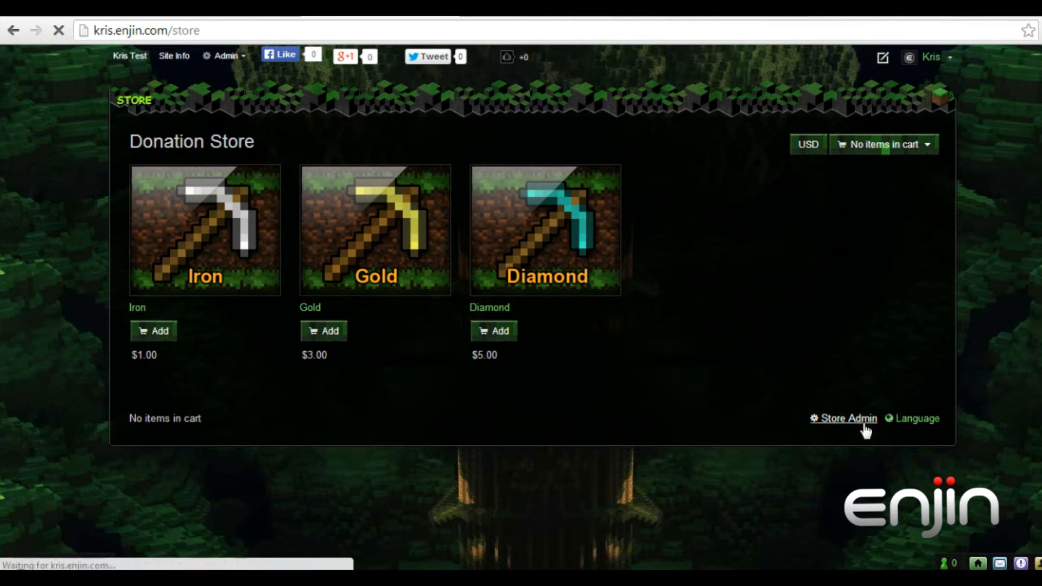
# Step: Open the DonationCraft store's Coupons section, which lists no coupons
pyautogui.click(846, 418)
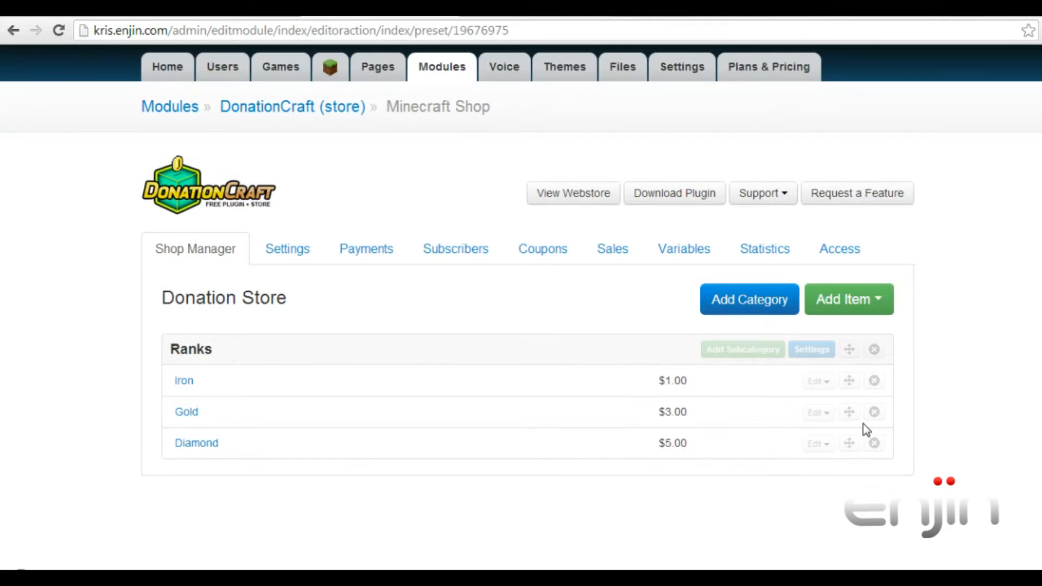
pyautogui.moveTo(542, 249)
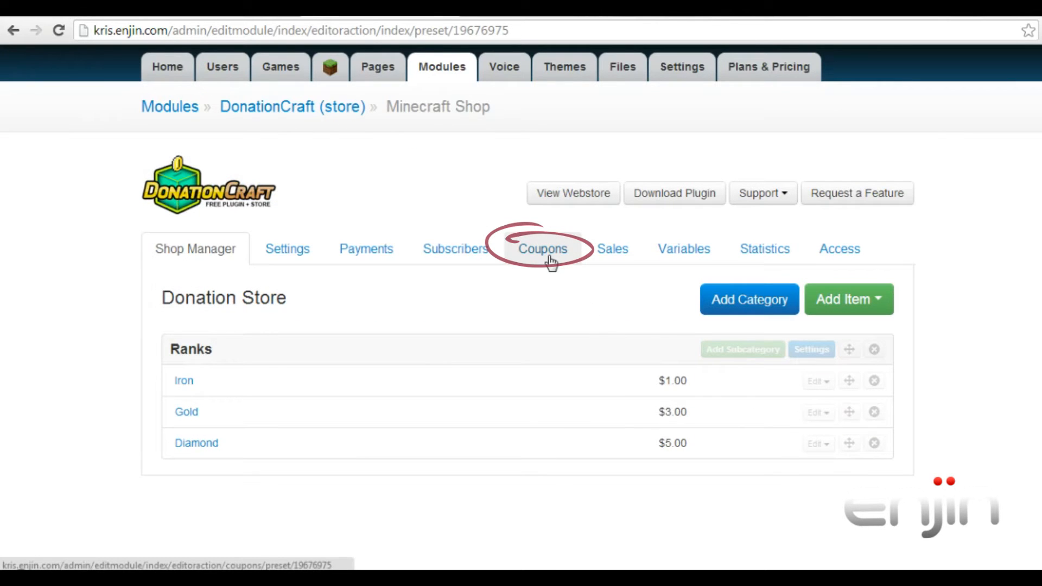
pyautogui.click(542, 249)
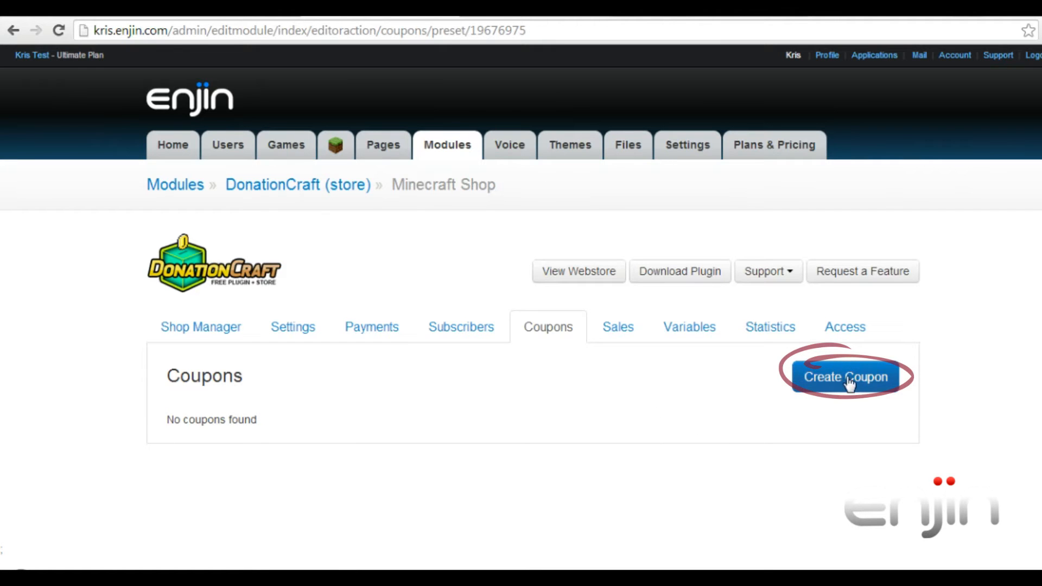
# Step: Create coupon Discount10, effective on Specific Items / Categories
pyautogui.click(846, 376)
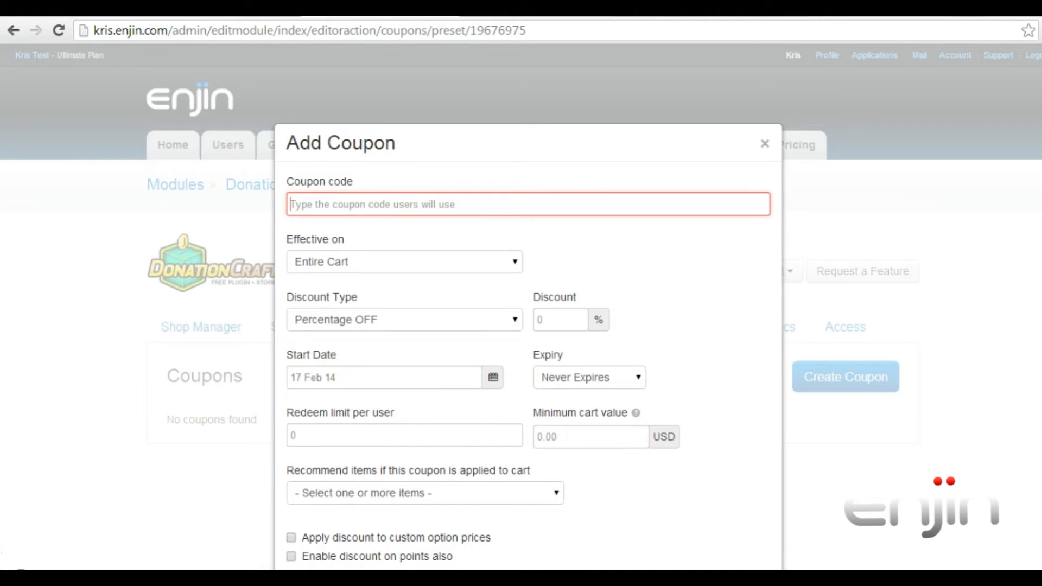
pyautogui.write('Discount')
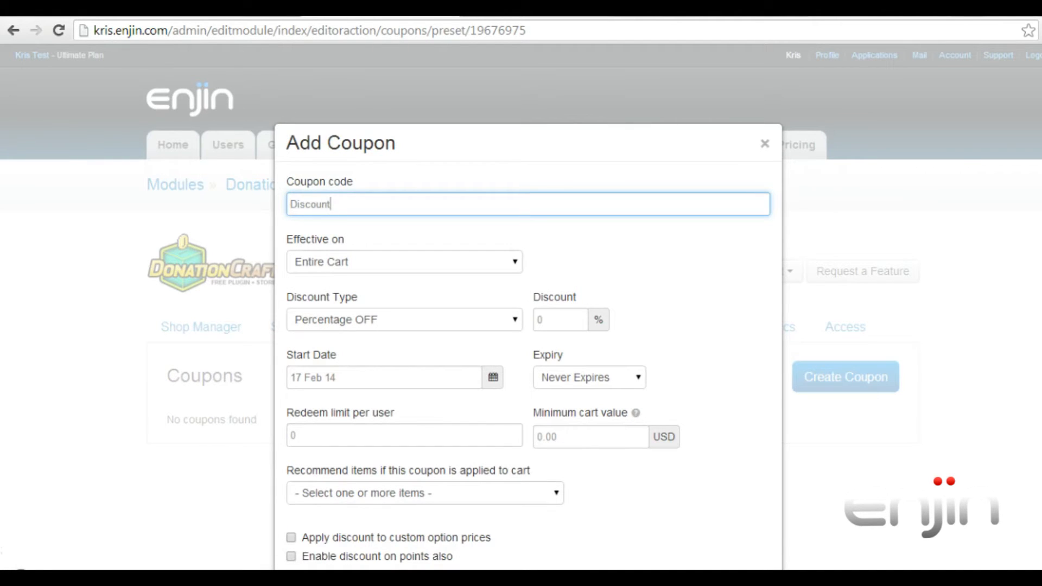
pyautogui.write('10')
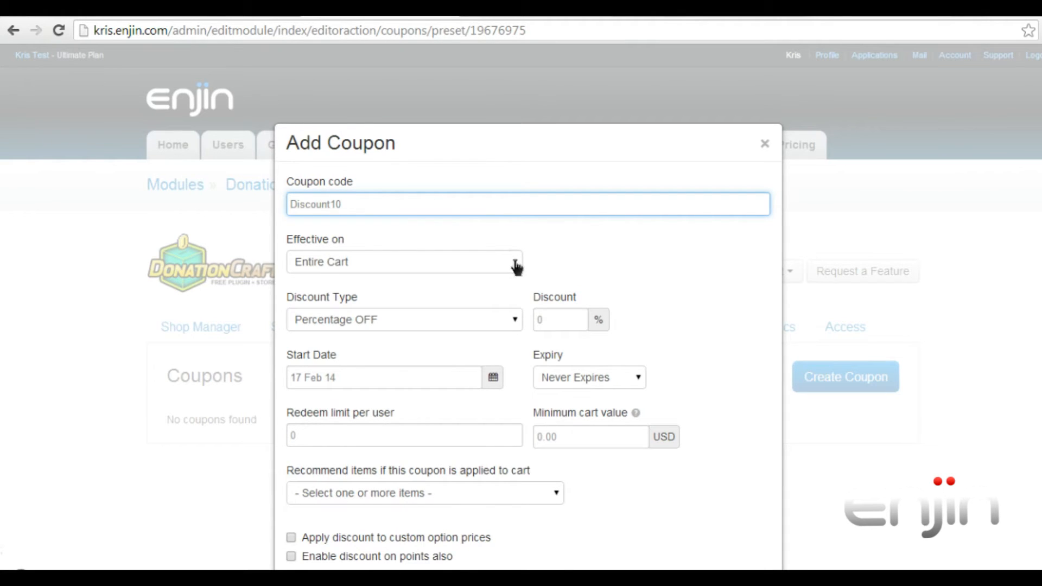
pyautogui.click(403, 261)
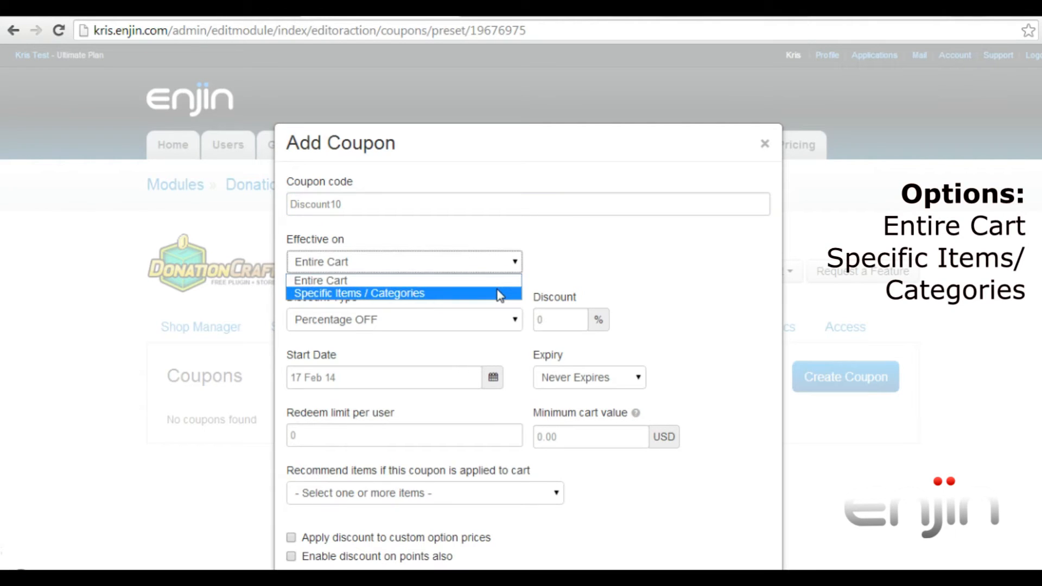
pyautogui.moveTo(495, 287)
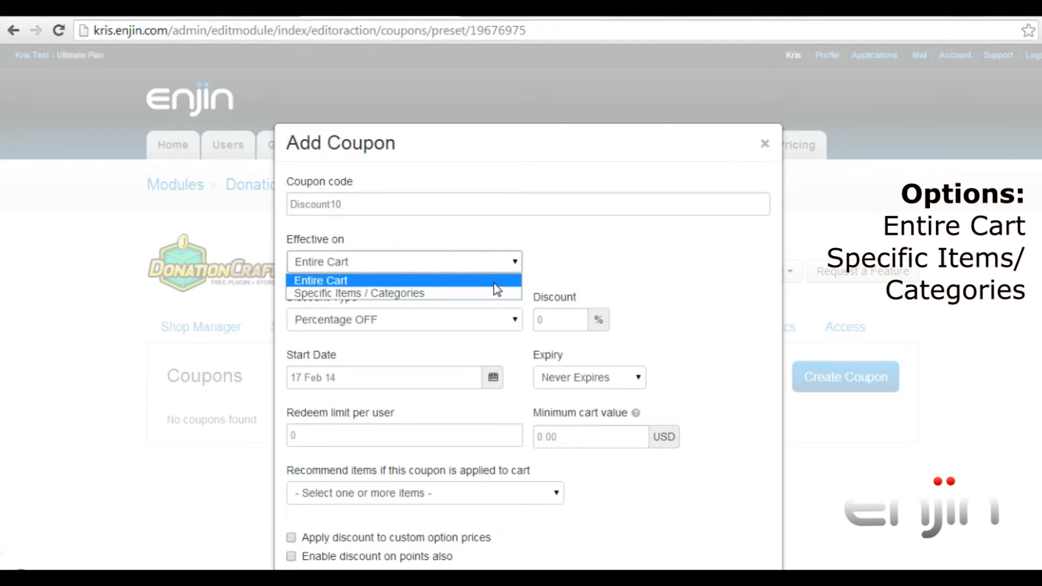
pyautogui.click(358, 293)
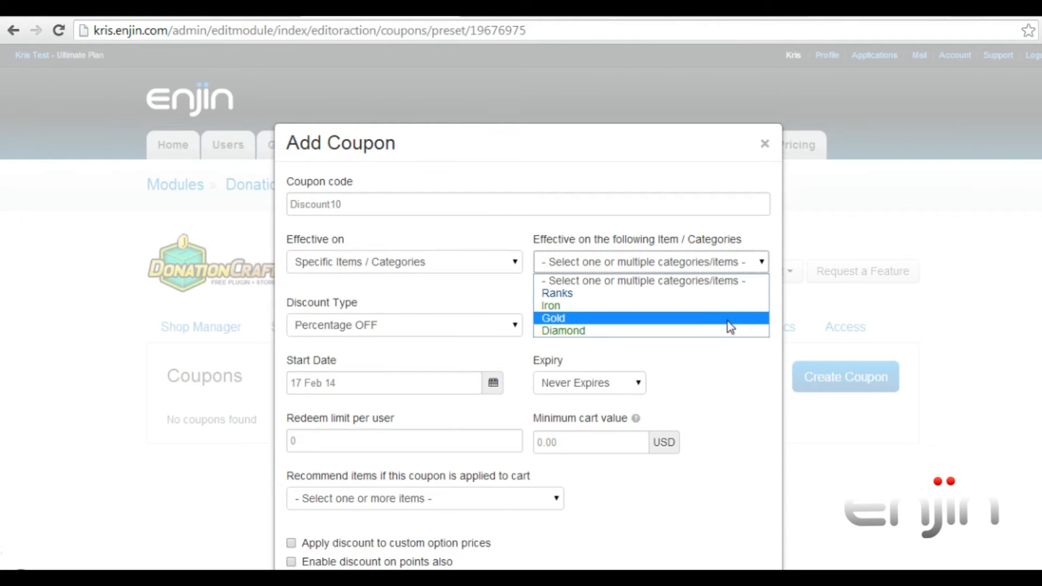
# Step: Target the Diamond item and set Discount % to 10
pyautogui.click(563, 330)
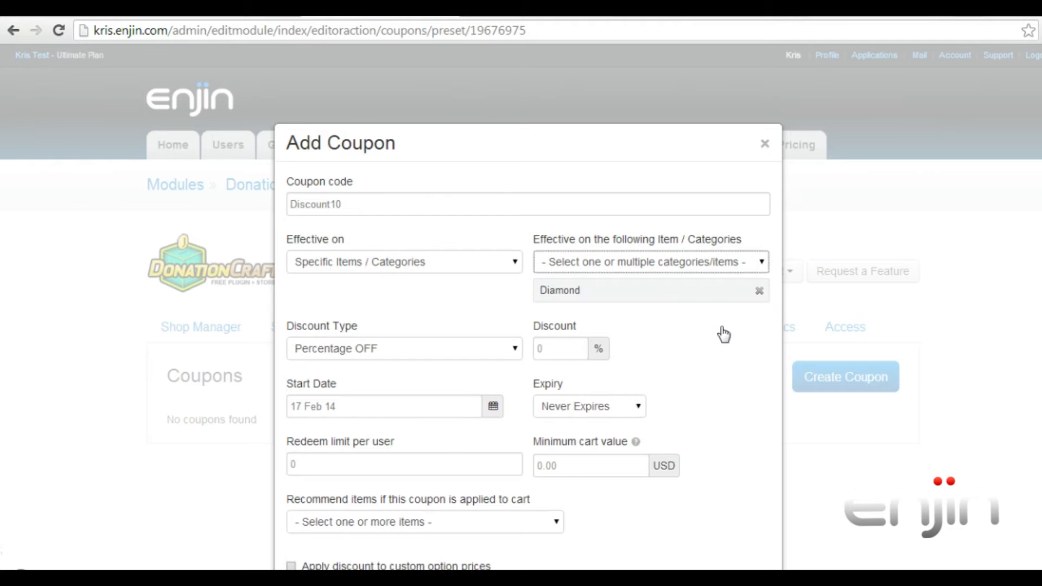
pyautogui.click(403, 349)
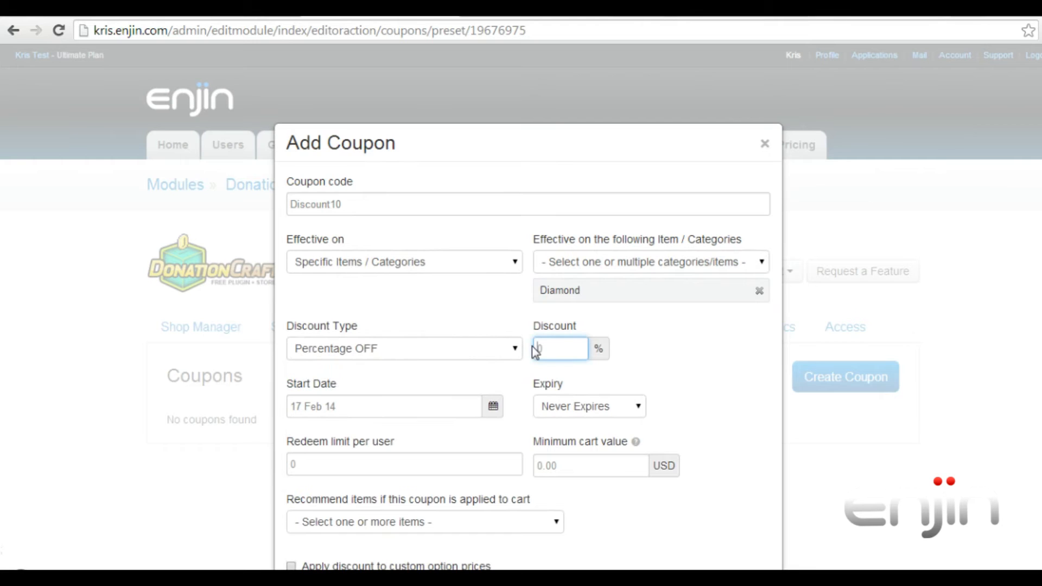
pyautogui.write('10')
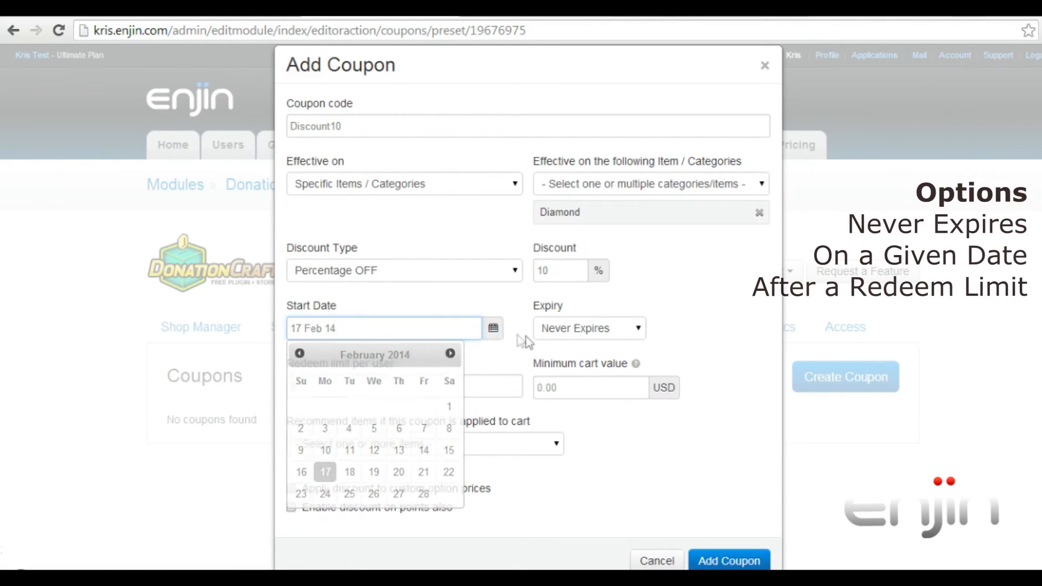
# Step: Set Redeem limit per user to 1, leaving no minimum cart value
pyautogui.click(587, 328)
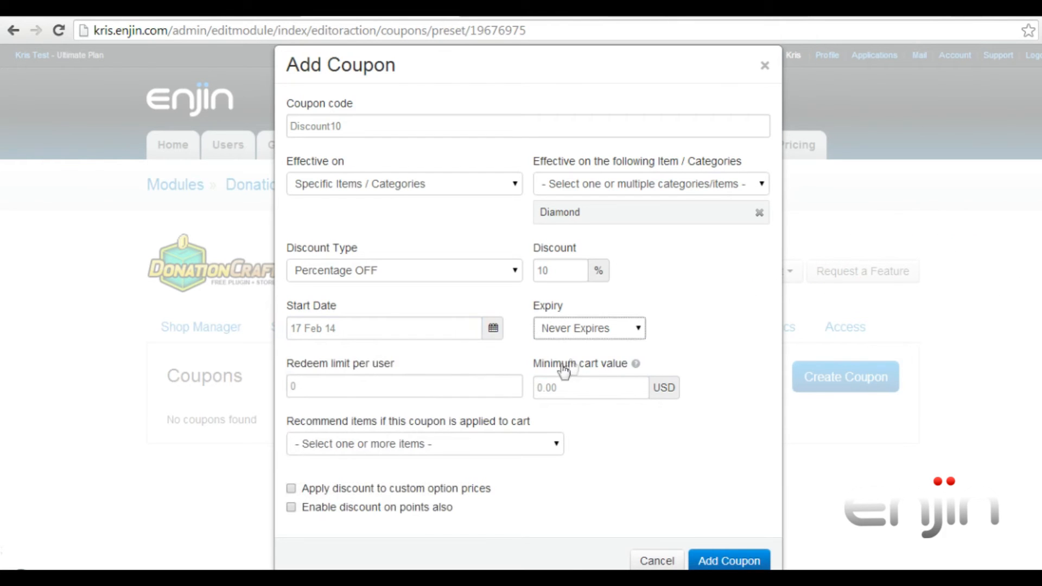
pyautogui.click(403, 386)
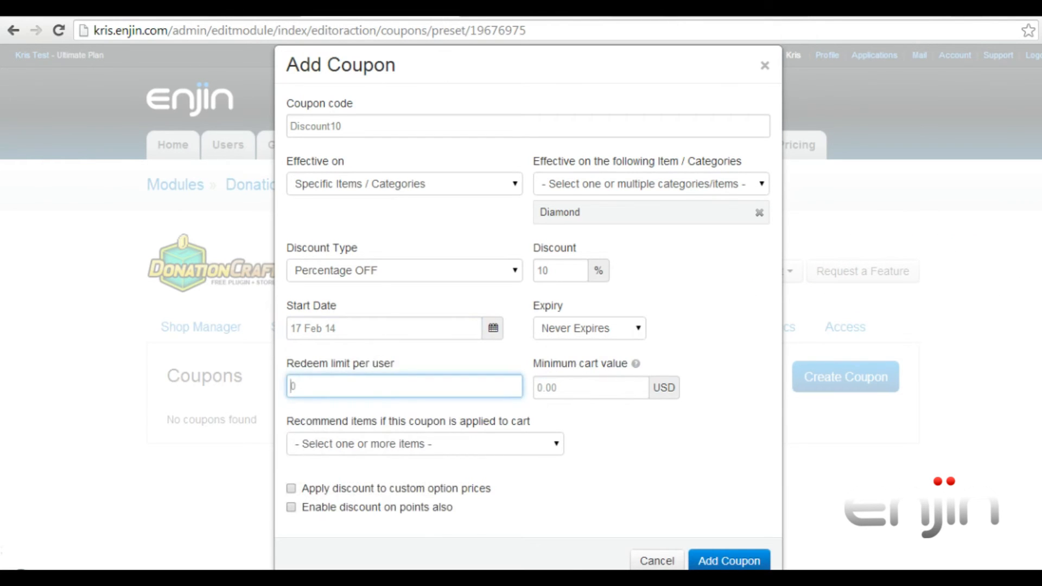
pyautogui.write('1')
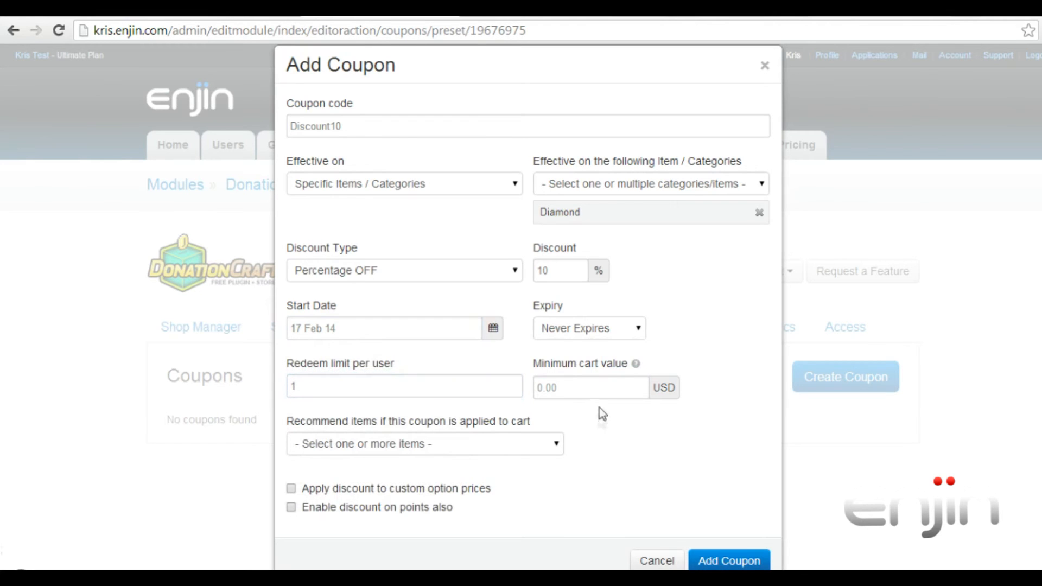
pyautogui.click(590, 387)
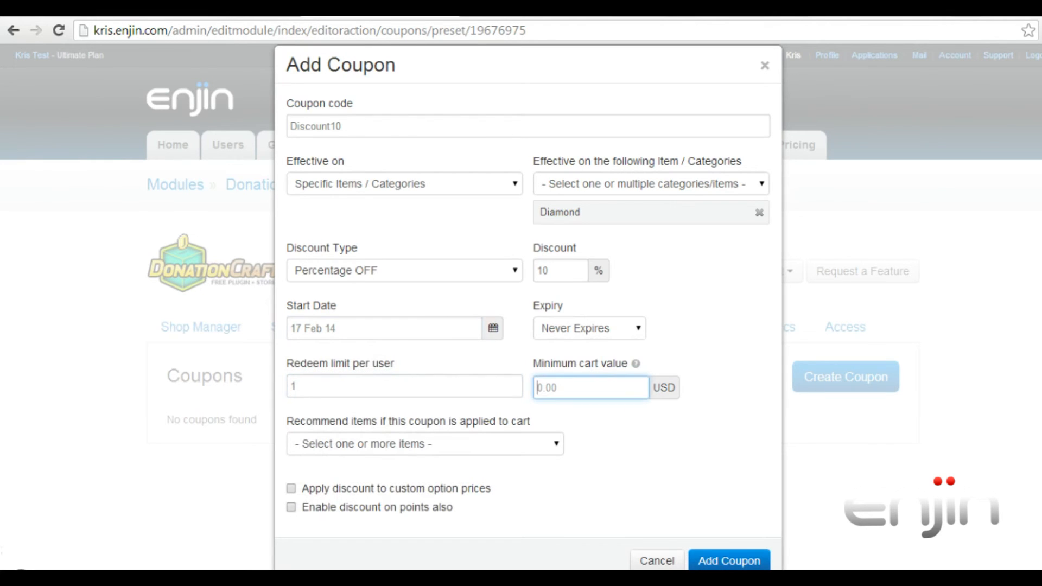
pyautogui.moveTo(635, 363)
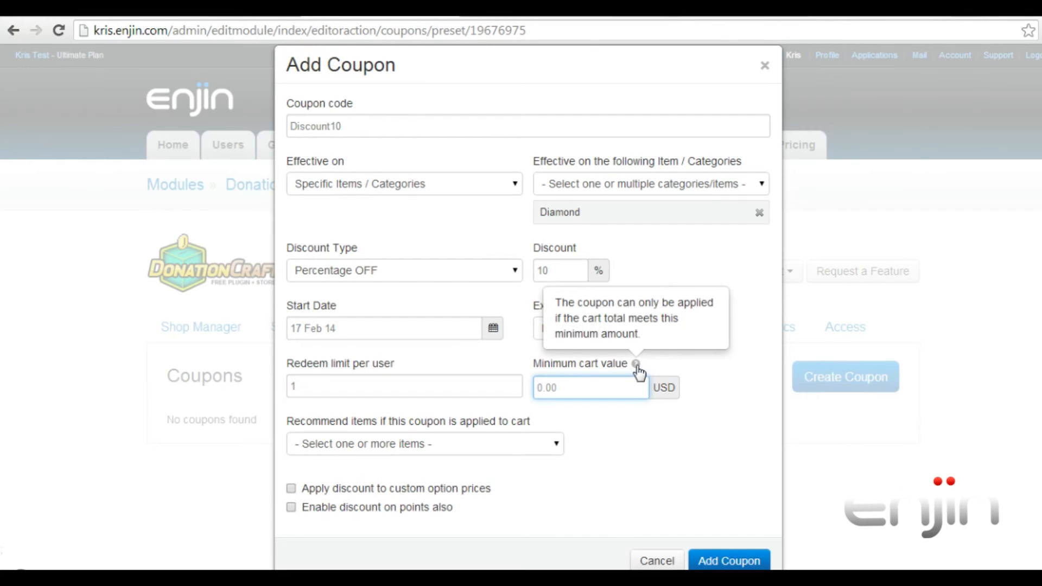
pyautogui.click(425, 444)
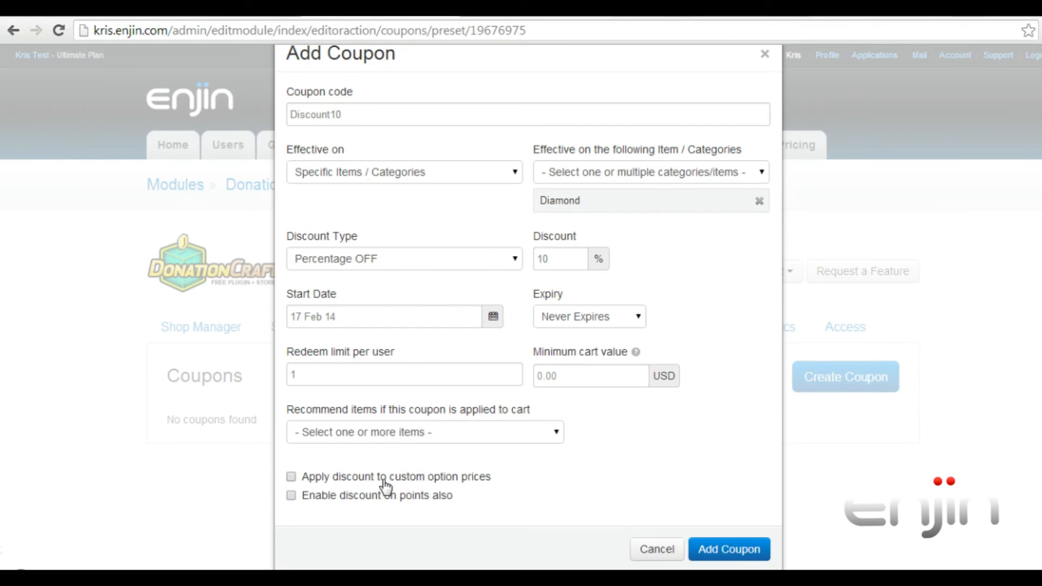
pyautogui.moveTo(394, 501)
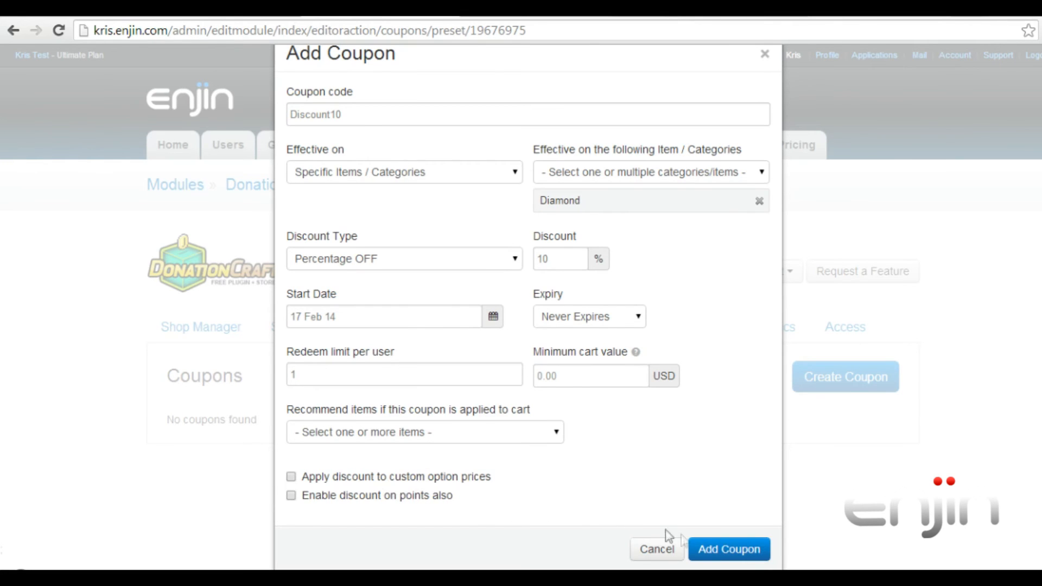
# Step: Add the Discount10 coupon, confirm it's active, and view the webstore
pyautogui.click(728, 548)
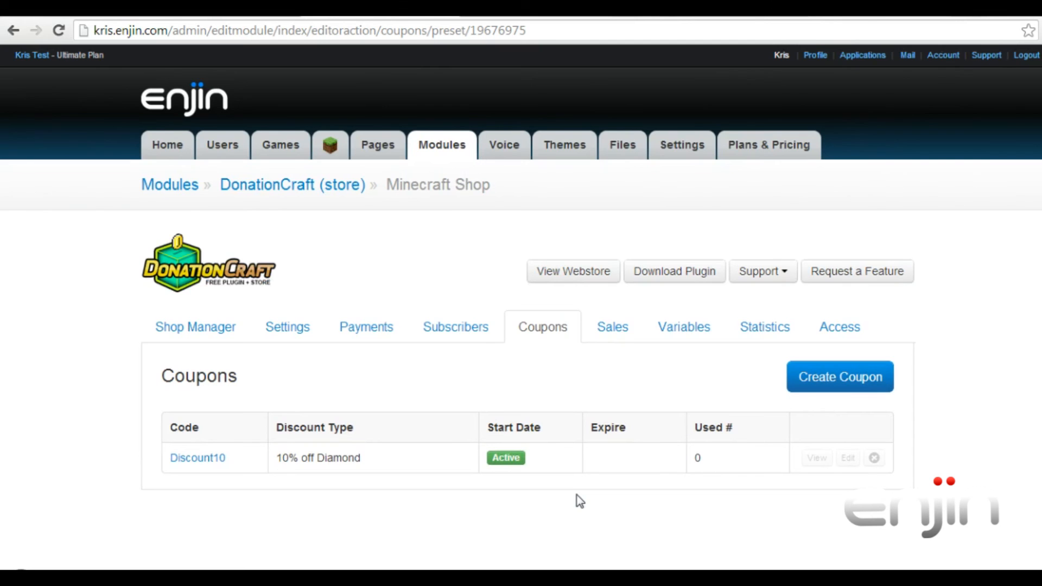
pyautogui.click(572, 271)
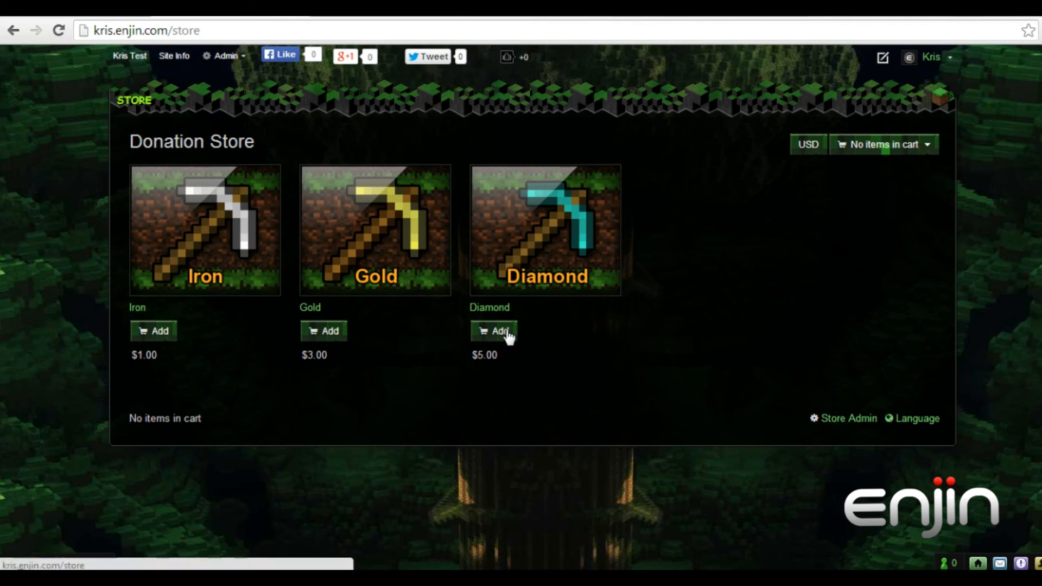
# Step: Add Diamond to the cart and apply coupon Discount10, reducing $5.00 to $4.50
pyautogui.click(494, 331)
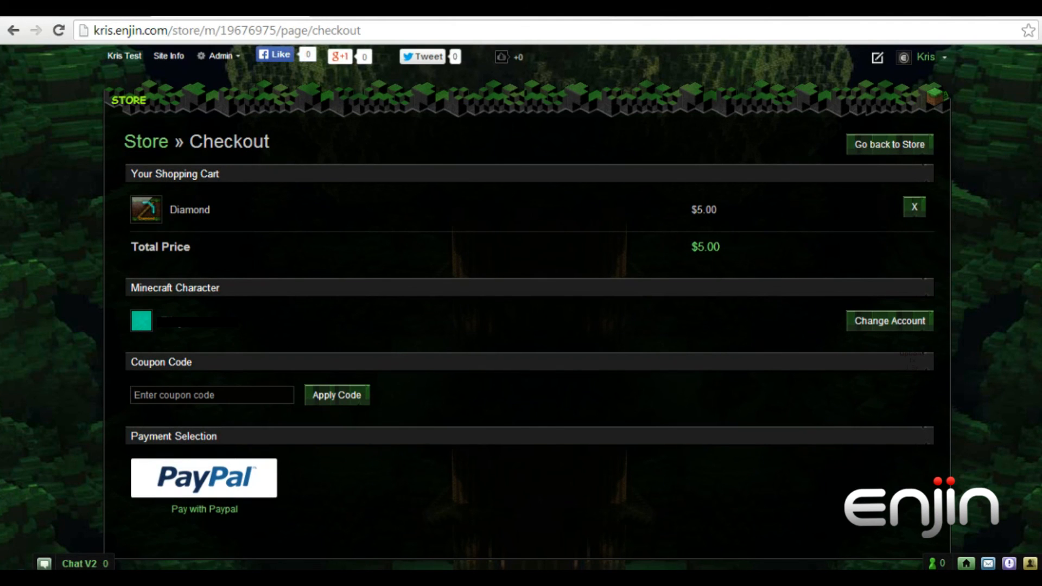
pyautogui.write('Discount10')
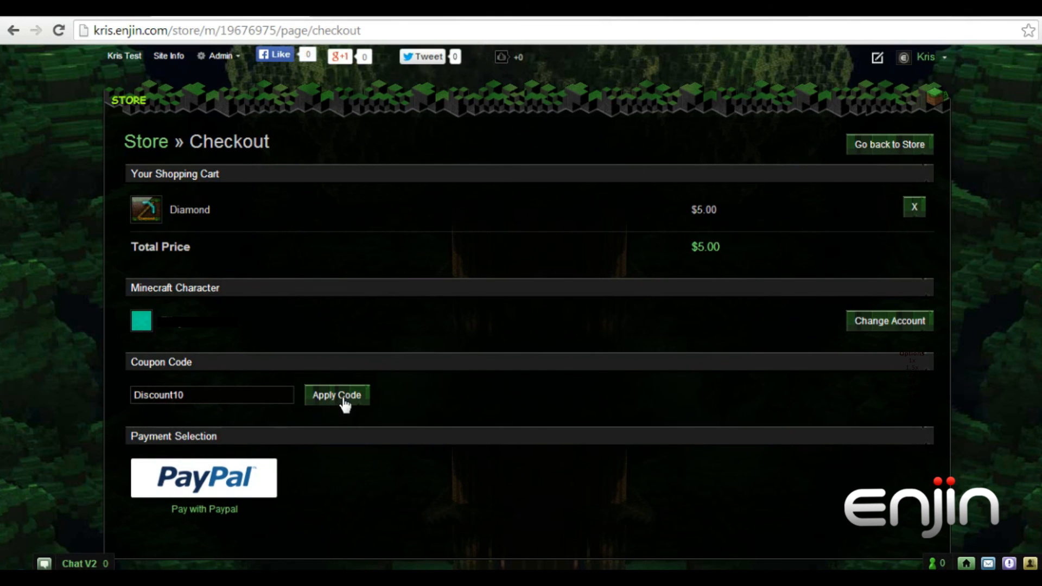
pyautogui.click(336, 395)
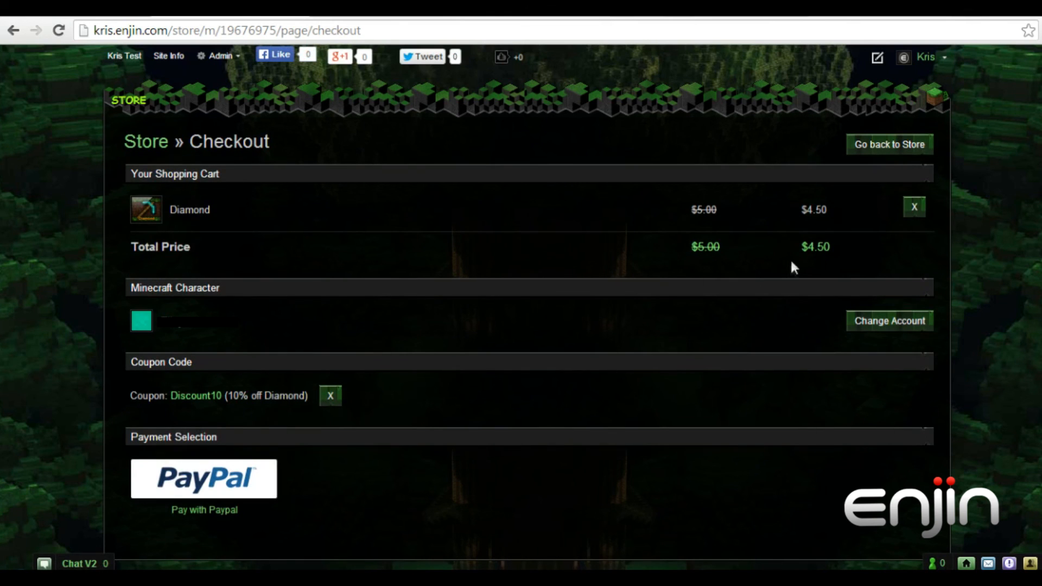